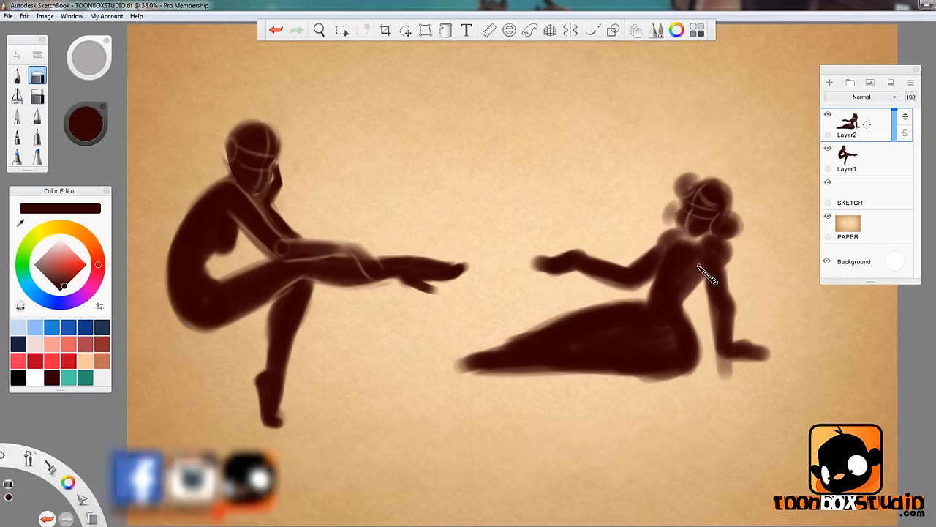
# - Paint the long-haired standing figure's silhouette in dark sepia on its own layer
pyautogui.click(405, 30)
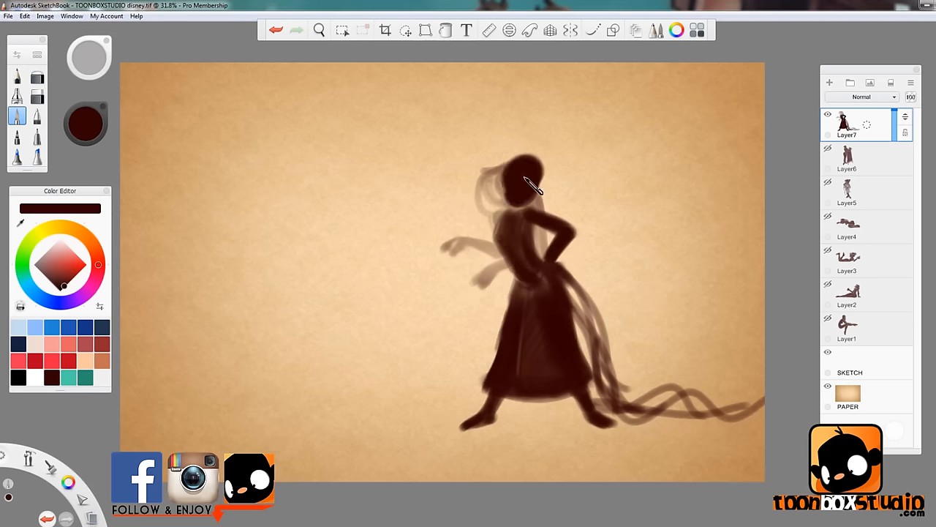
pyautogui.moveTo(512, 175); pyautogui.dragTo(439, 212)
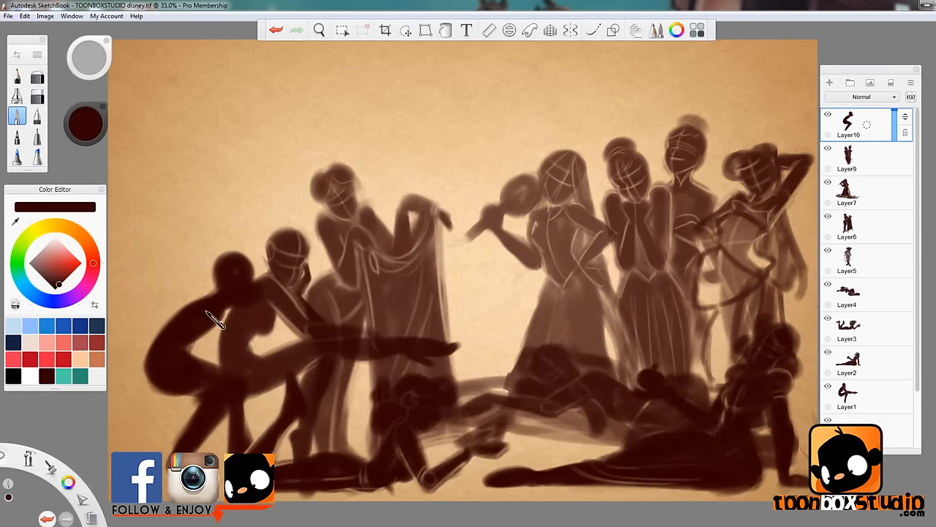
# - Create Layer11 for another silhouette pose and pick a tool from the top toolbar
pyautogui.click(828, 386)
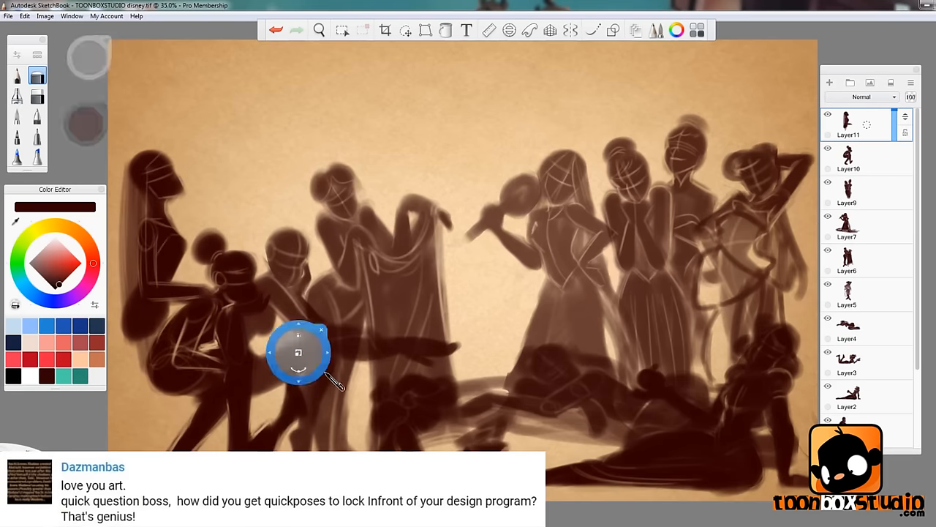
pyautogui.click(405, 30)
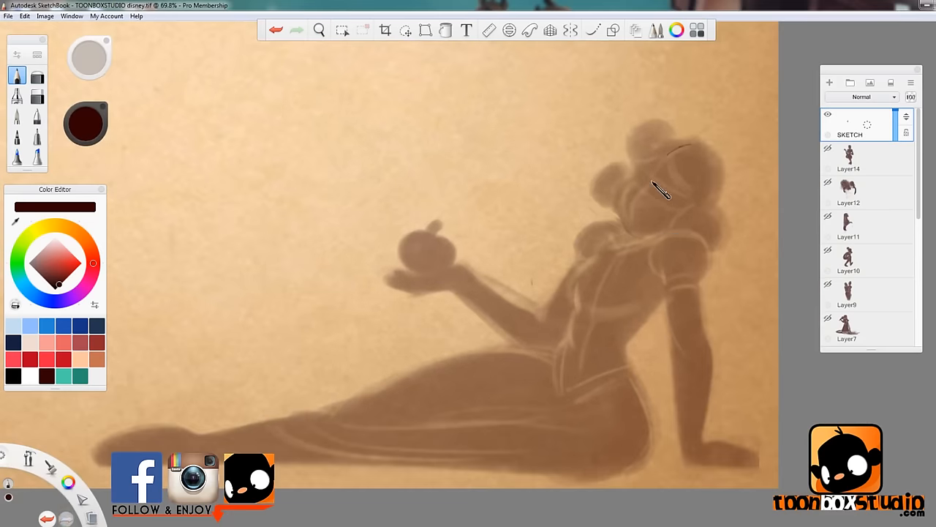
# - Draw facial guides, then the face, curly hair, puffed sleeve and supporting arm of the reclining apple-holder
pyautogui.moveTo(662, 190); pyautogui.dragTo(643, 161)
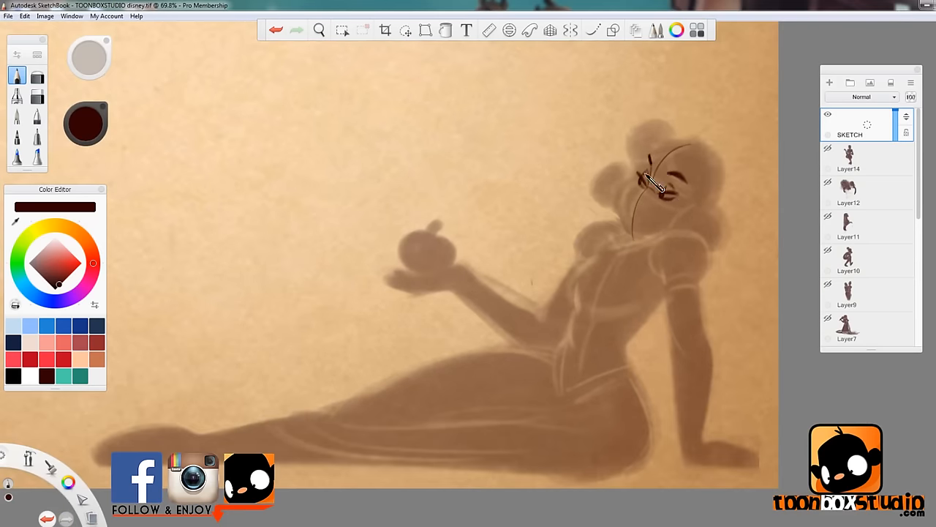
pyautogui.moveTo(658, 183); pyautogui.dragTo(644, 212)
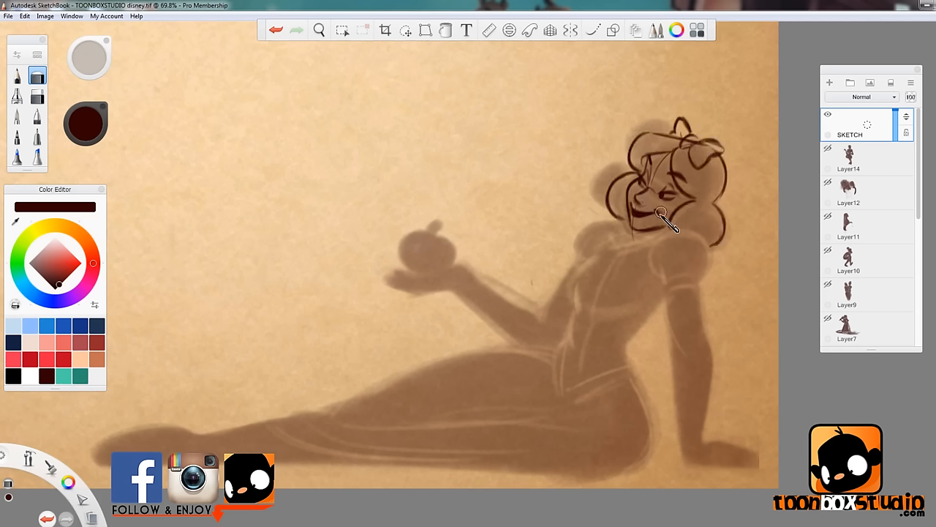
pyautogui.moveTo(662, 212); pyautogui.dragTo(691, 428)
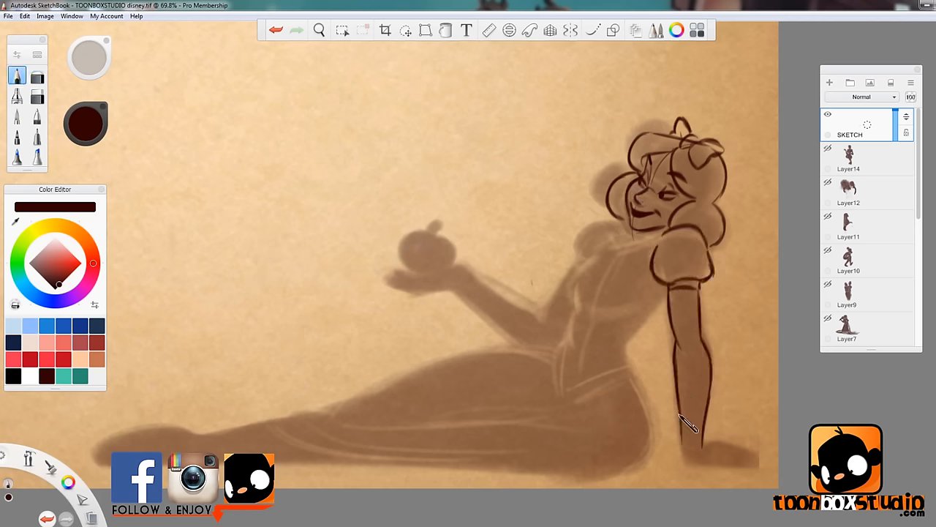
pyautogui.moveTo(691, 425); pyautogui.dragTo(585, 326)
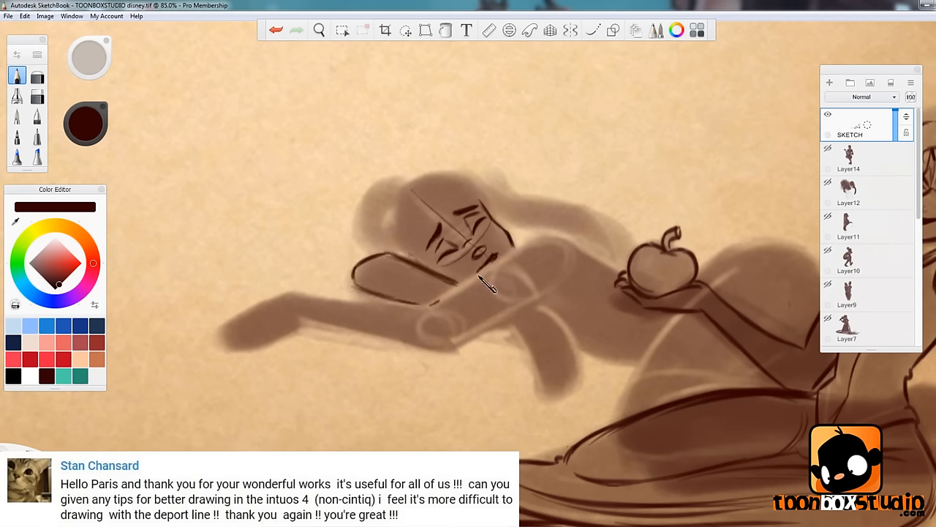
# - Sketch the sleeping princess resting on her arm beside the apple
pyautogui.moveTo(482, 289); pyautogui.dragTo(563, 395)
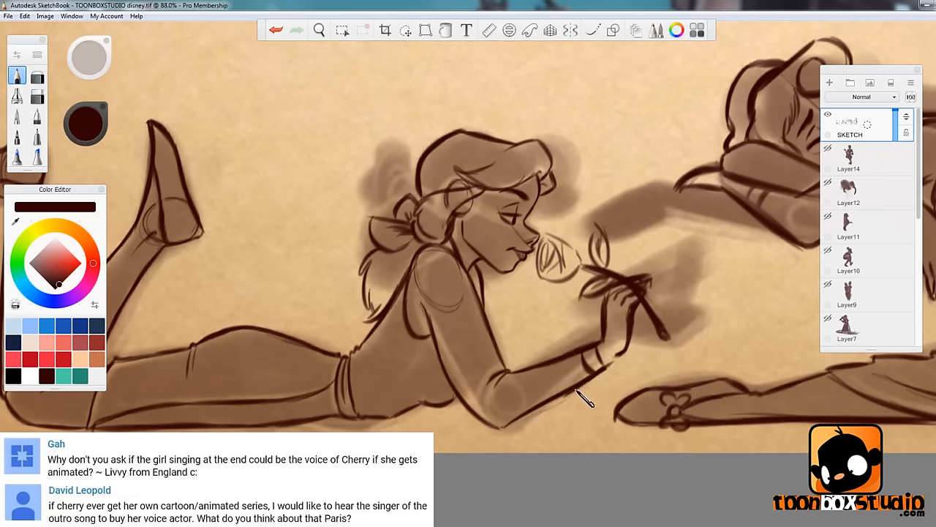
# - Clean up the seated princess's overlapping leg lines
pyautogui.click(318, 30)
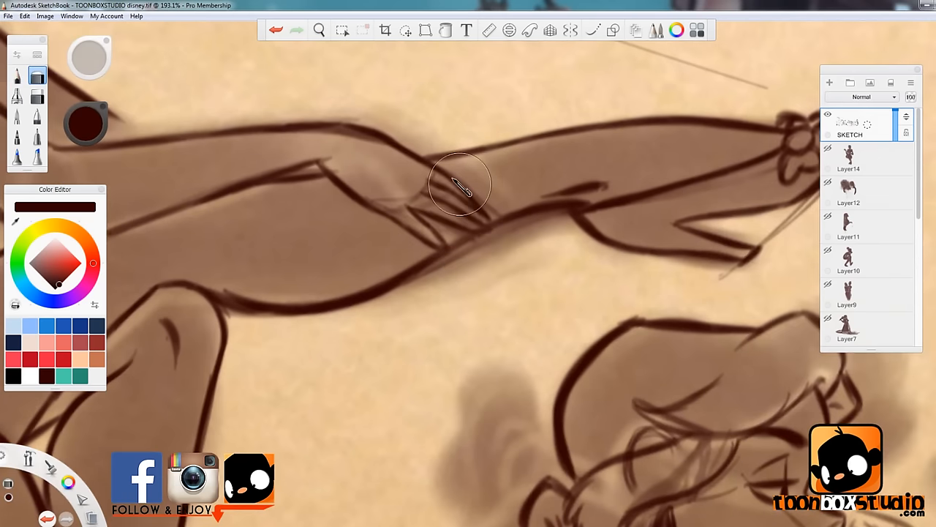
pyautogui.moveTo(468, 183); pyautogui.dragTo(410, 226)
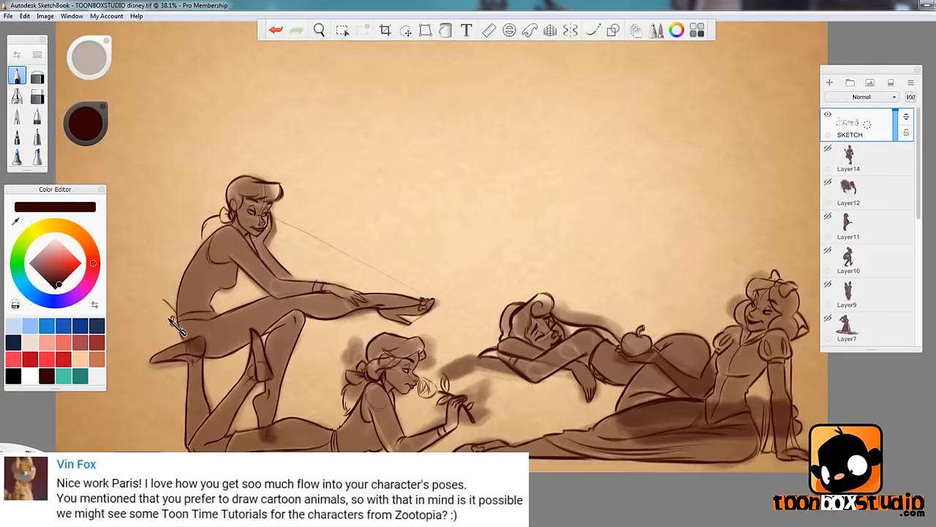
# - Draw the right-hand standing princess with her hand in her hair
pyautogui.moveTo(179, 329); pyautogui.dragTo(271, 384)
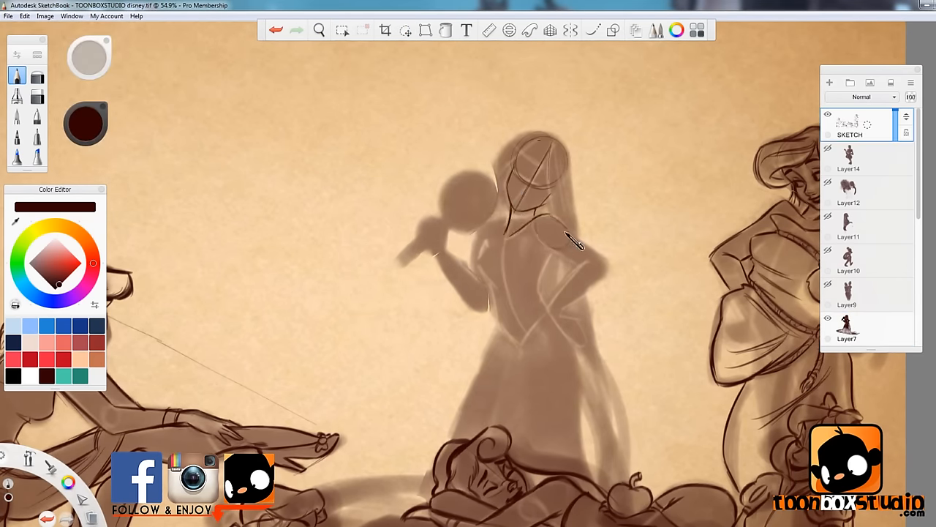
# - Ink the frying-pan princess's torso, arm, pan and hand, then her face and hair strands
pyautogui.moveTo(577, 241); pyautogui.dragTo(523, 307)
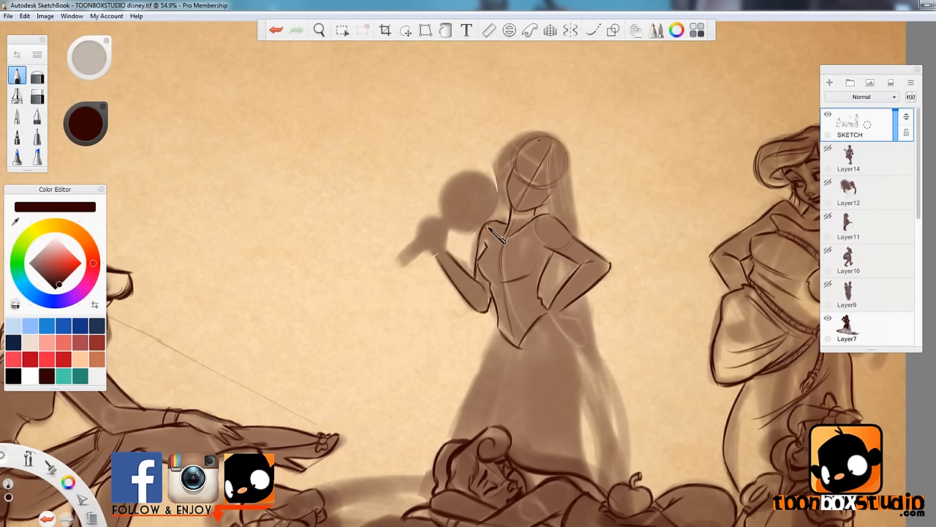
pyautogui.moveTo(498, 237); pyautogui.dragTo(428, 267)
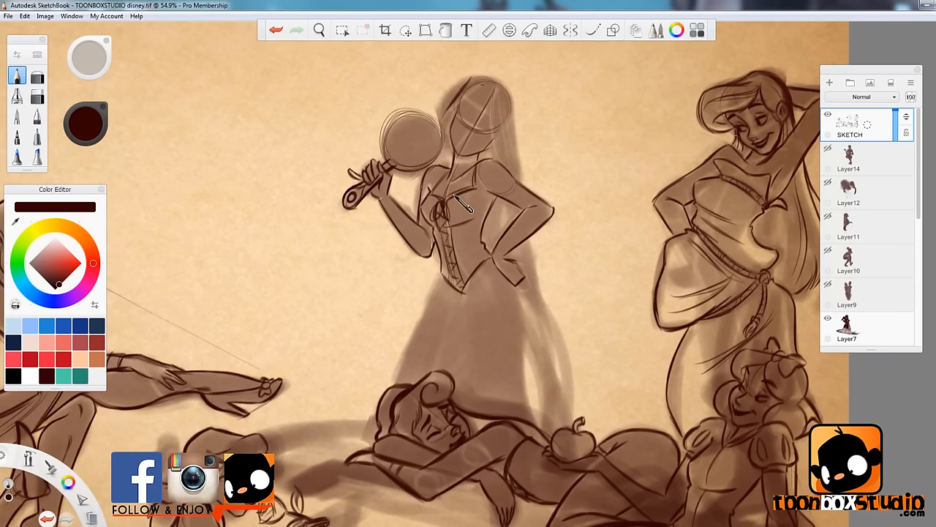
pyautogui.moveTo(464, 205); pyautogui.dragTo(519, 205)
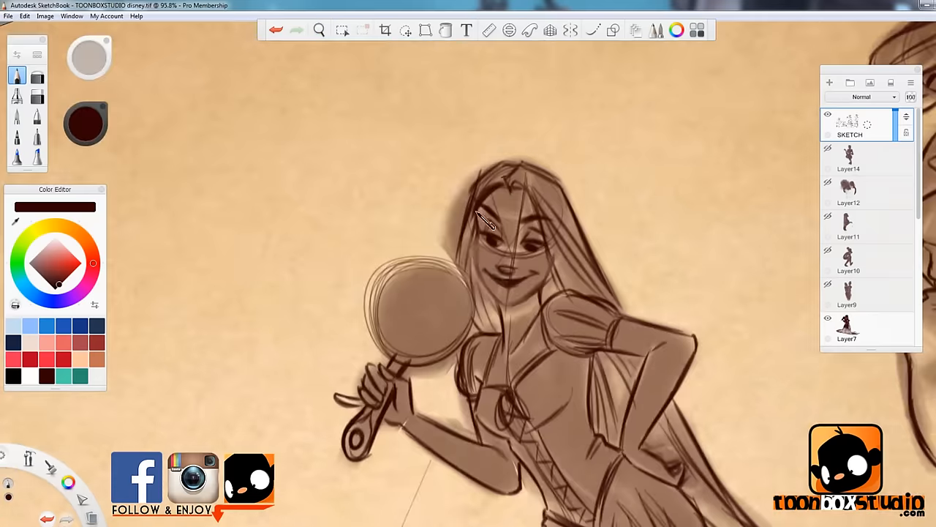
pyautogui.moveTo(487, 223); pyautogui.dragTo(520, 282)
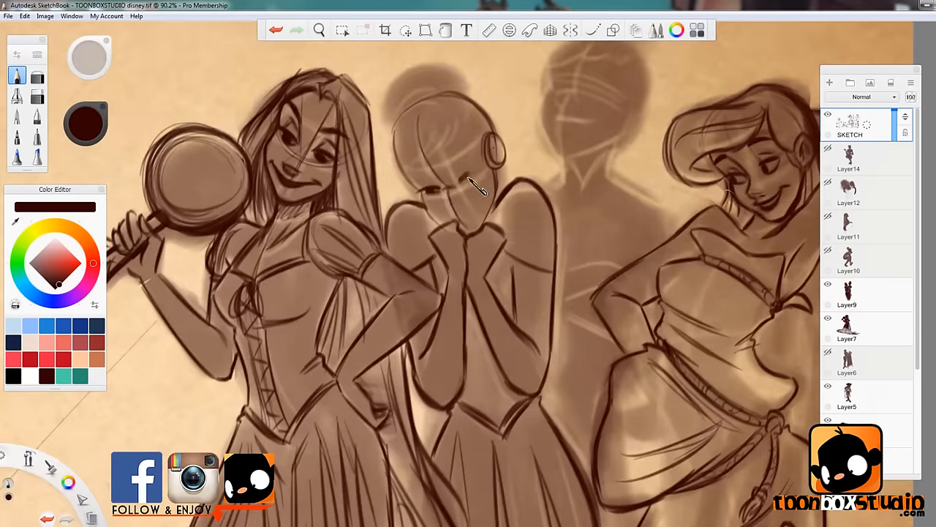
# - Sketch the clasped-hands figure and refine the central standing princess's facial features
pyautogui.moveTo(475, 186); pyautogui.dragTo(435, 120)
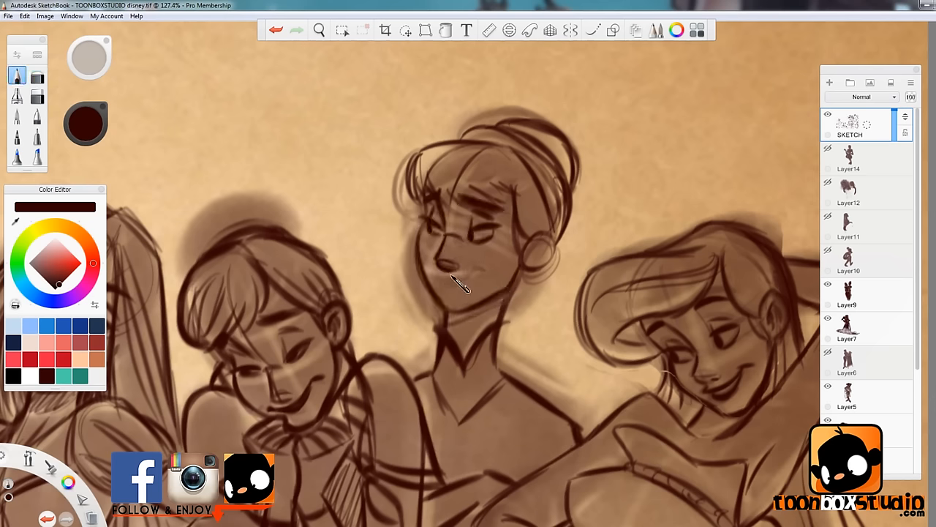
pyautogui.moveTo(461, 285); pyautogui.dragTo(431, 267)
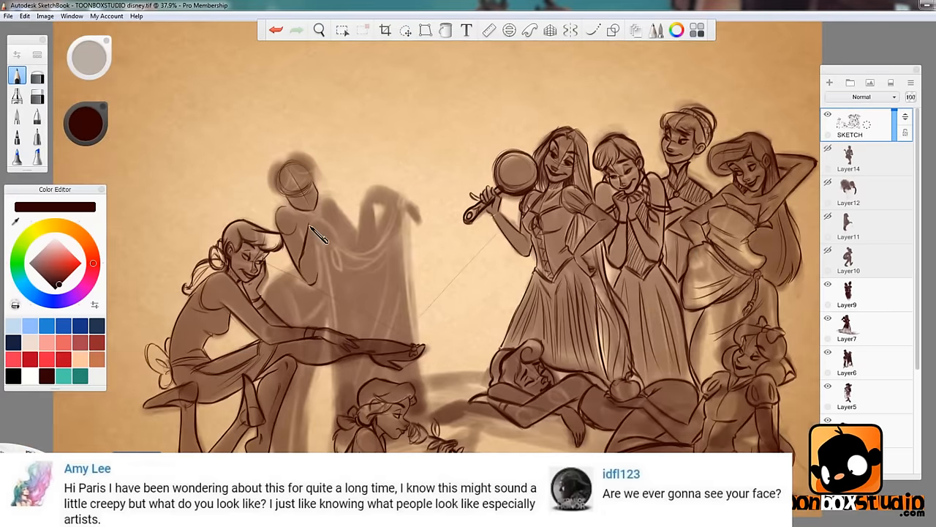
# - Draw the crouching bun-haired princess in profile over the left silhouette
pyautogui.moveTo(322, 234); pyautogui.dragTo(409, 197)
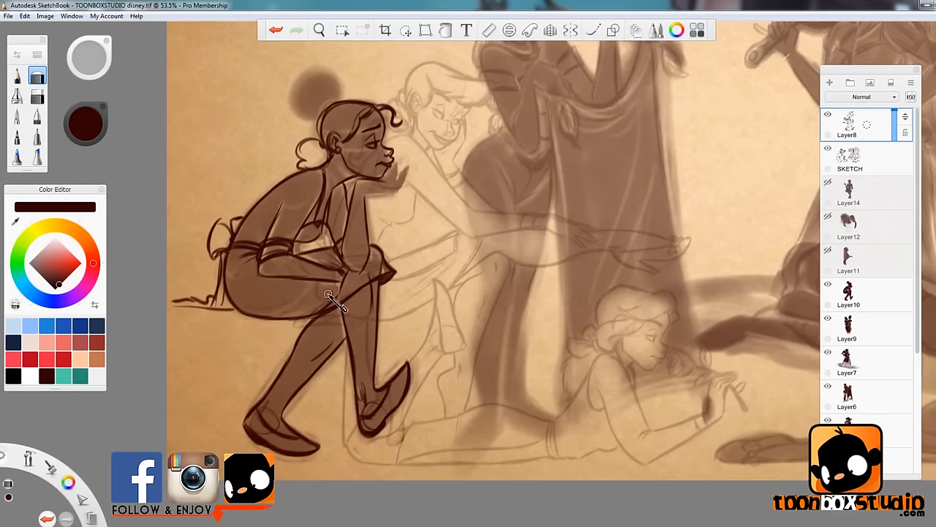
# - Pick a tool from the top toolbar for sketching the headband princess
pyautogui.click(405, 30)
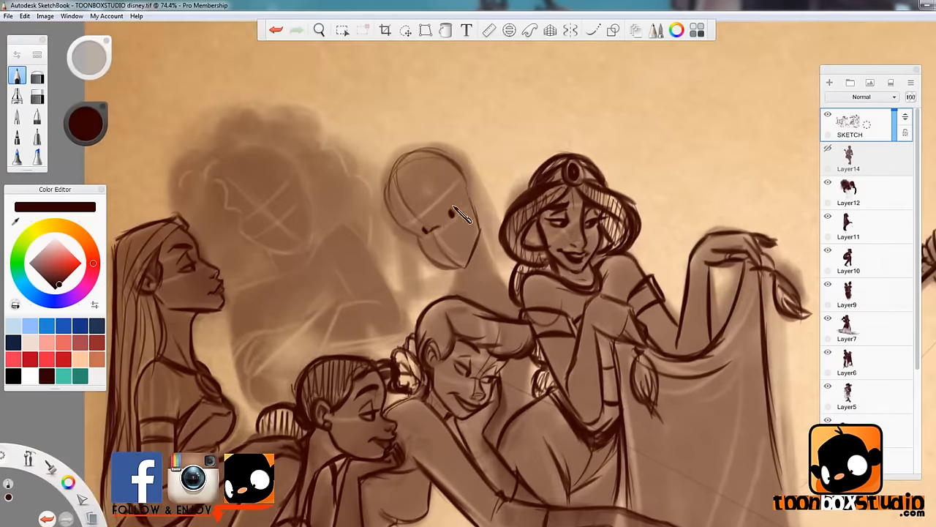
# - Draw the eyes and brows on the back-row princess's blank head and refine them
pyautogui.moveTo(453, 216); pyautogui.dragTo(424, 212)
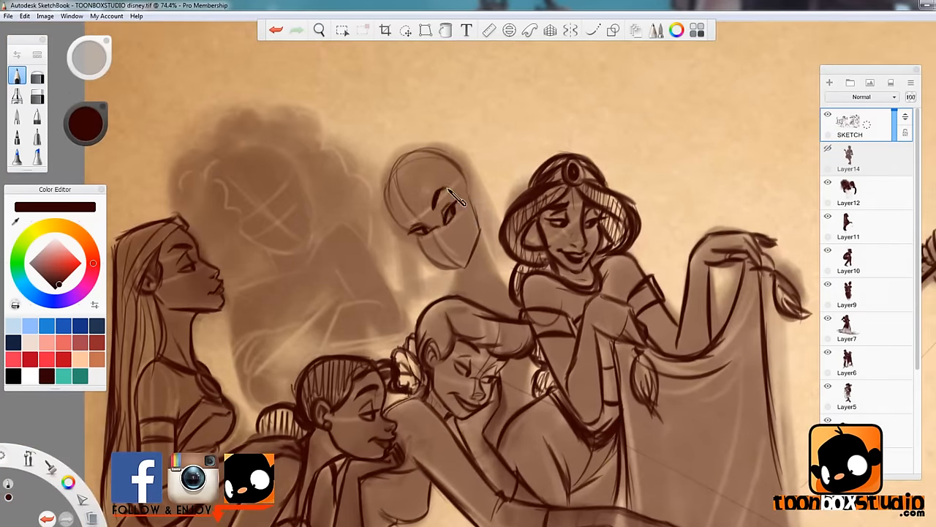
pyautogui.moveTo(454, 198); pyautogui.dragTo(457, 267)
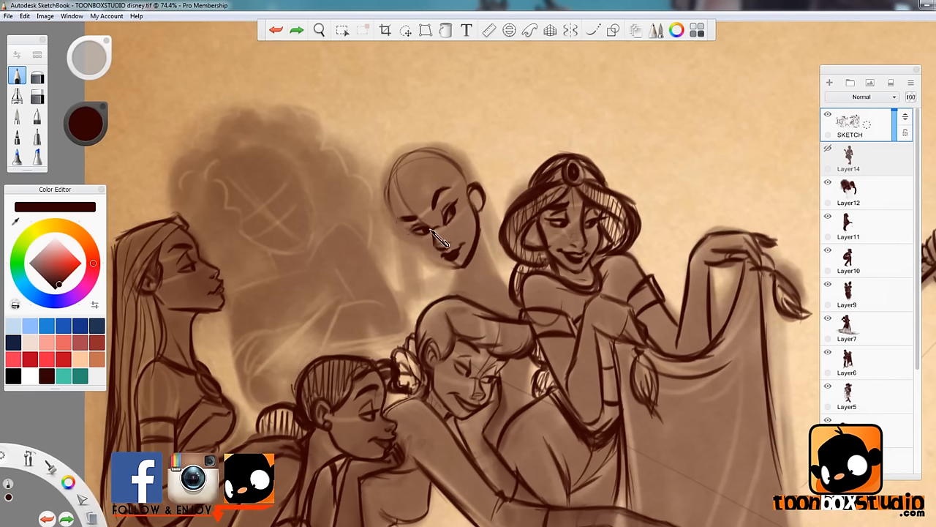
pyautogui.click(319, 30)
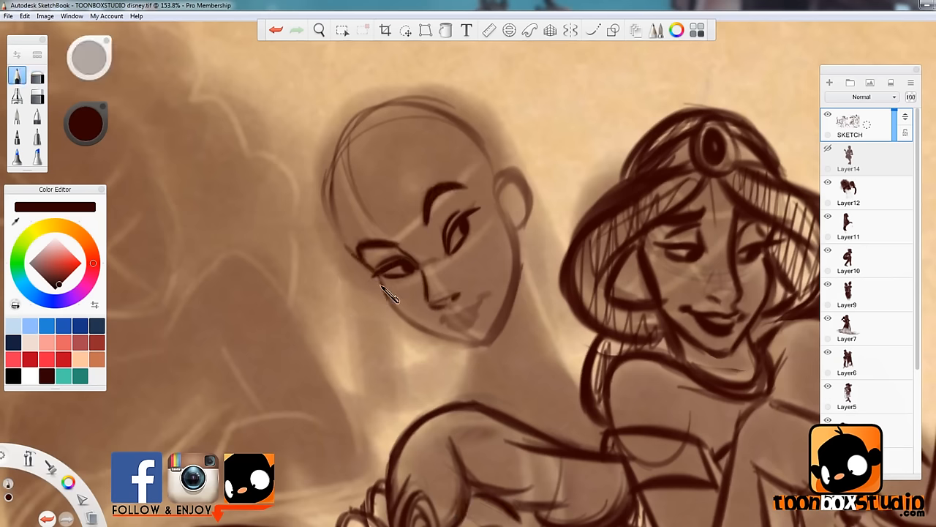
pyautogui.moveTo(388, 293); pyautogui.dragTo(483, 373)
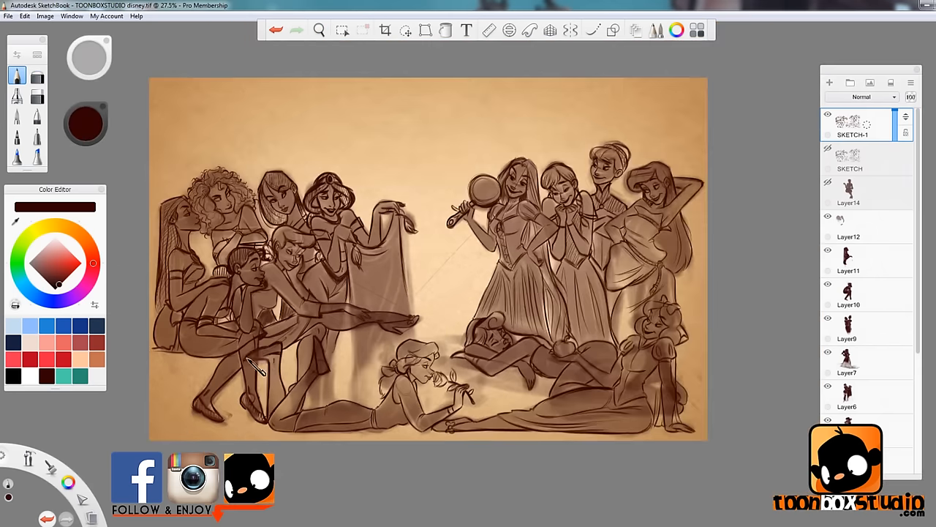
pyautogui.moveTo(307, 479)
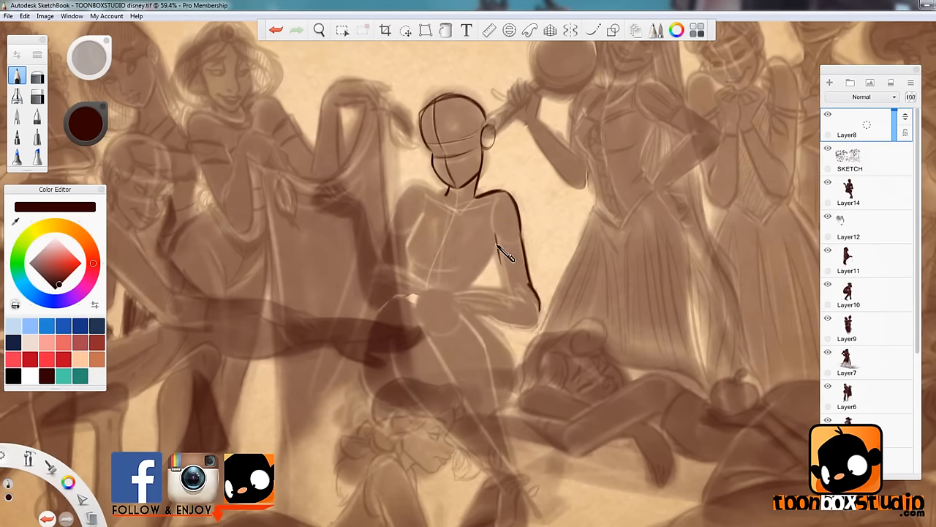
# - Outline the seated princess's shoulder, arm, raised hand and the open book on her lap
pyautogui.moveTo(512, 248); pyautogui.dragTo(365, 212)
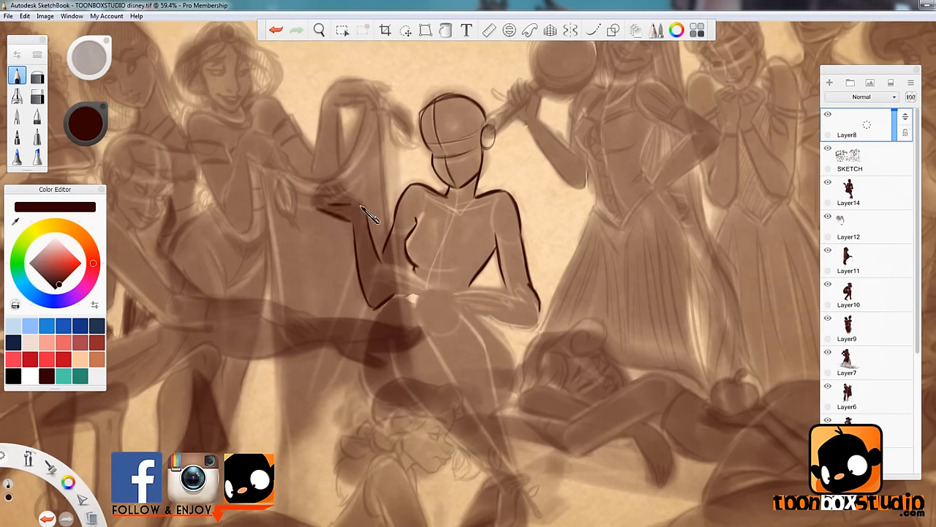
pyautogui.moveTo(373, 216); pyautogui.dragTo(344, 223)
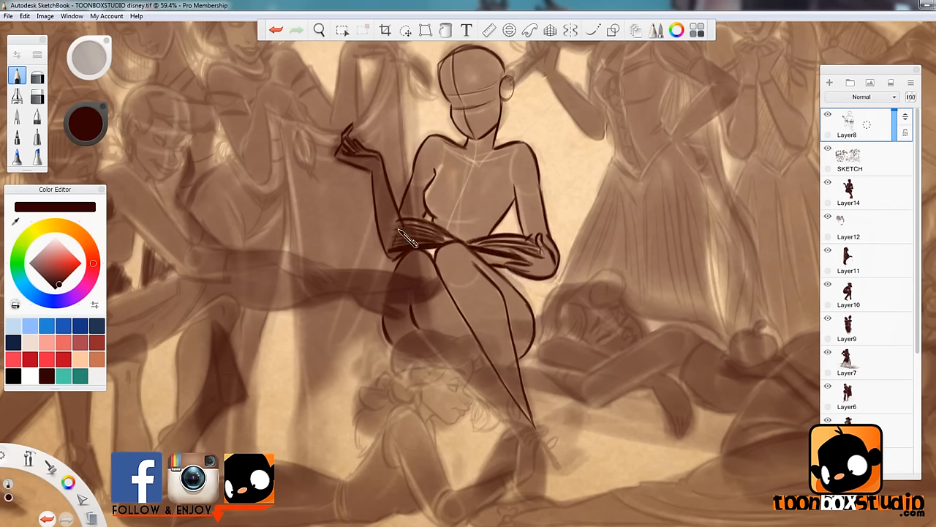
pyautogui.moveTo(409, 241); pyautogui.dragTo(394, 168)
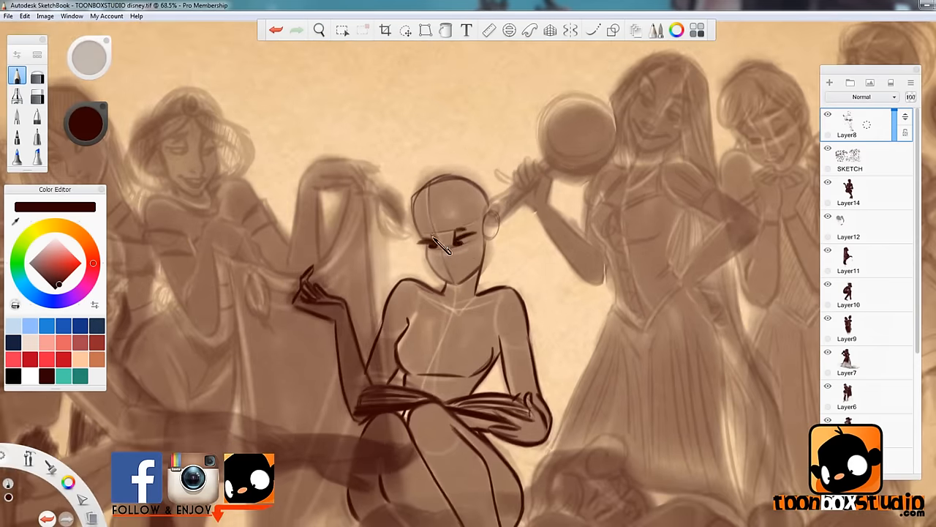
# - Draw the reading princess's eyes, brows, nose and smiling mouth
pyautogui.moveTo(435, 245); pyautogui.dragTo(468, 281)
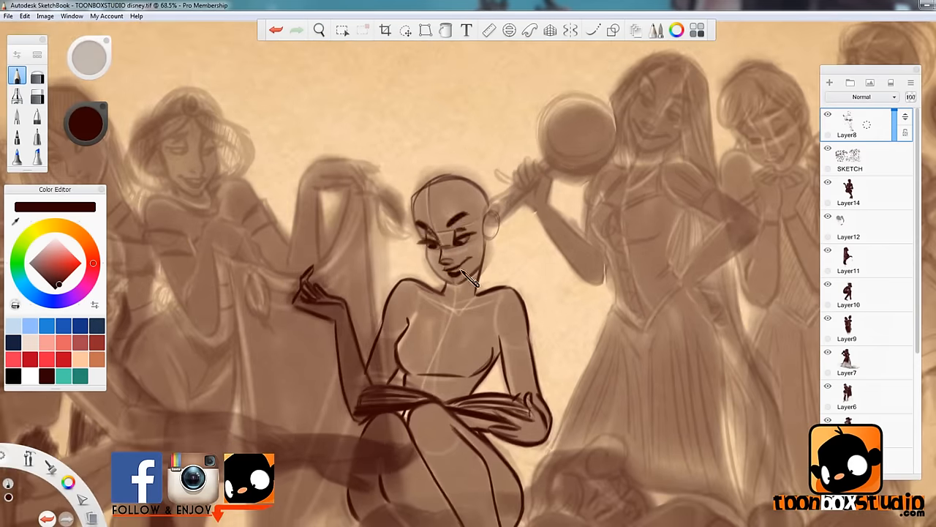
pyautogui.moveTo(461, 278); pyautogui.dragTo(505, 234)
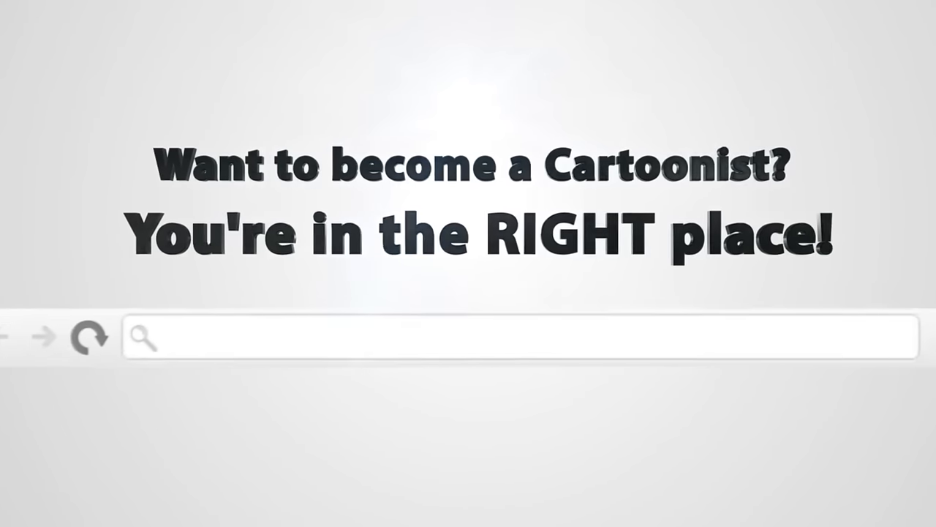
pyautogui.write('www.t')
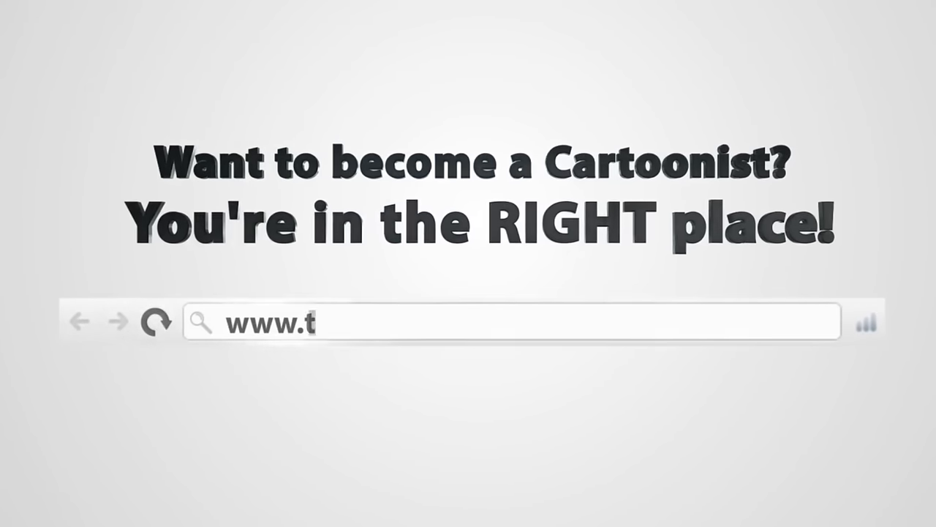
pyautogui.write('oonboxstudio.com')
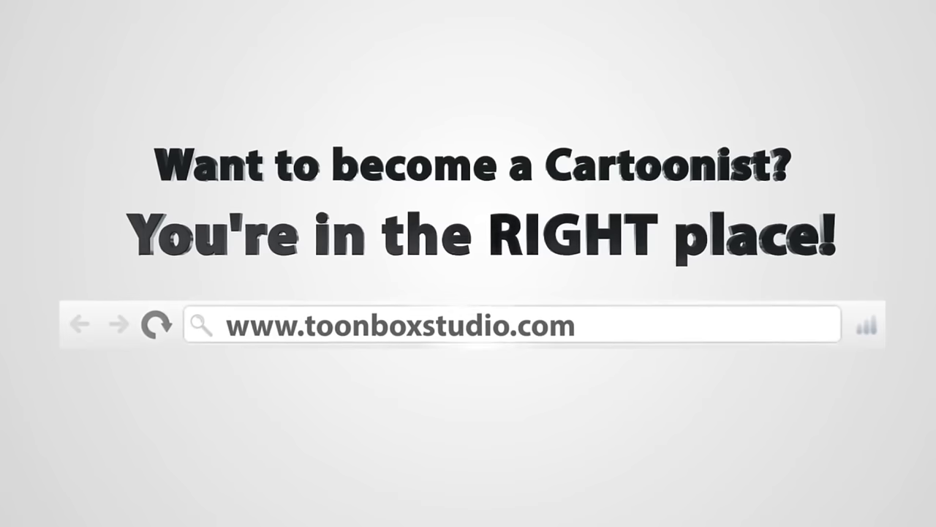